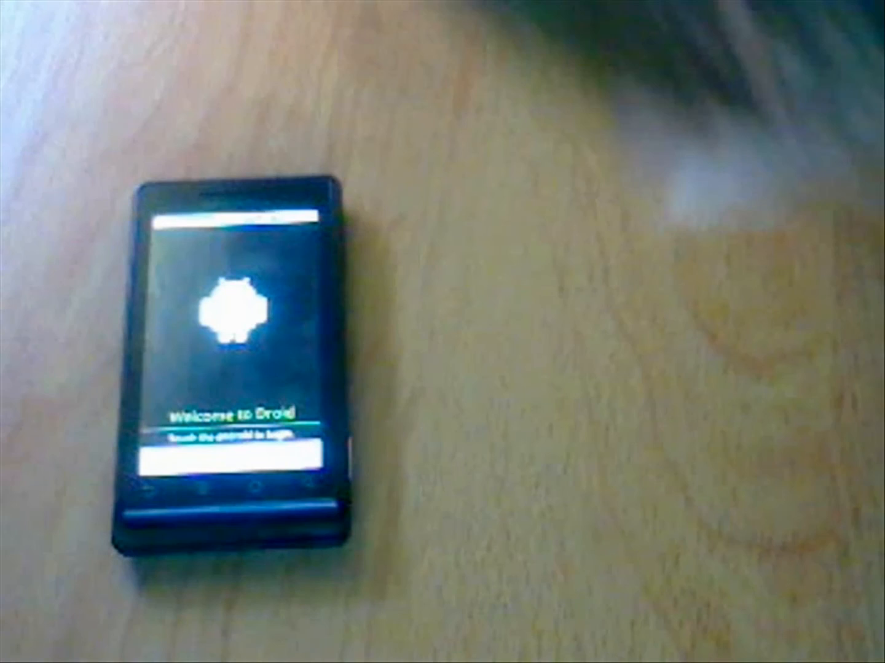
Tap the Android logo on the Welcome to Droid screen to reach the tutorial page
left_click(227, 307)
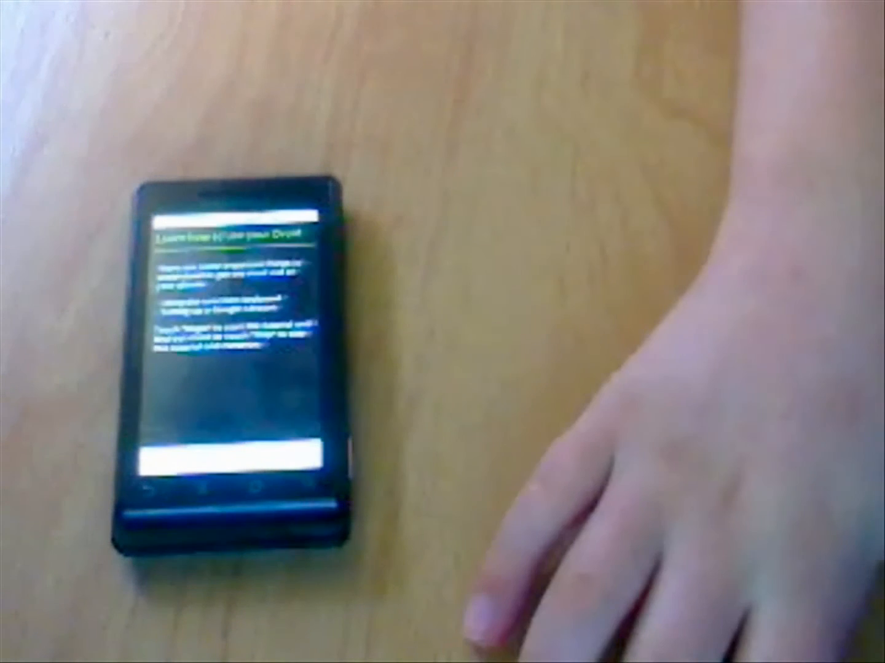